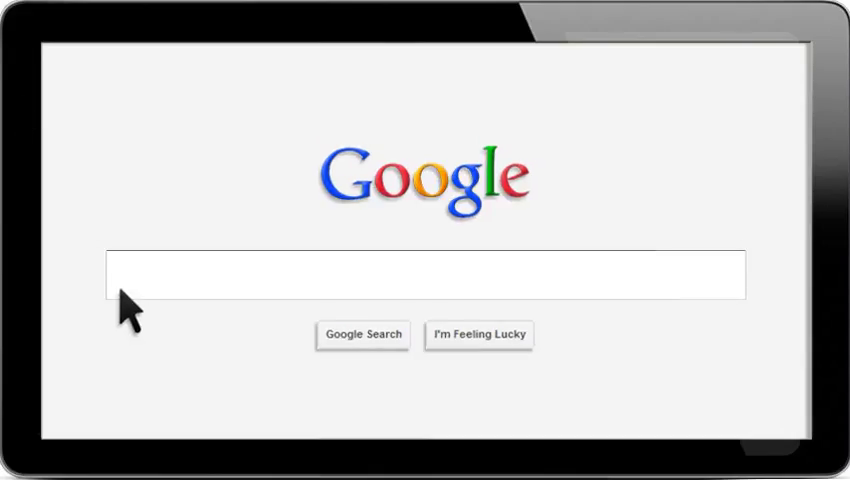
- Search Google for '4 Tips To Increase Vertical Leap Dunk Fast & Easy'
type("4 Tips To Increase Vertical")
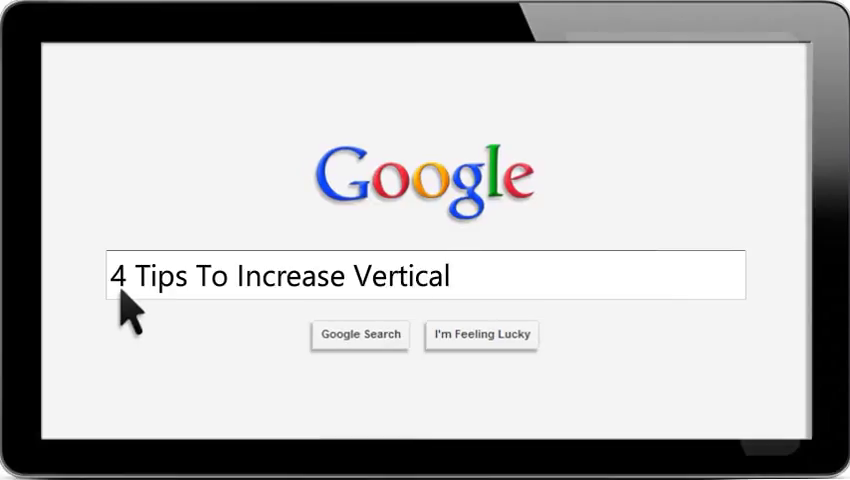
type("Leap Dunk Fast & Easy")
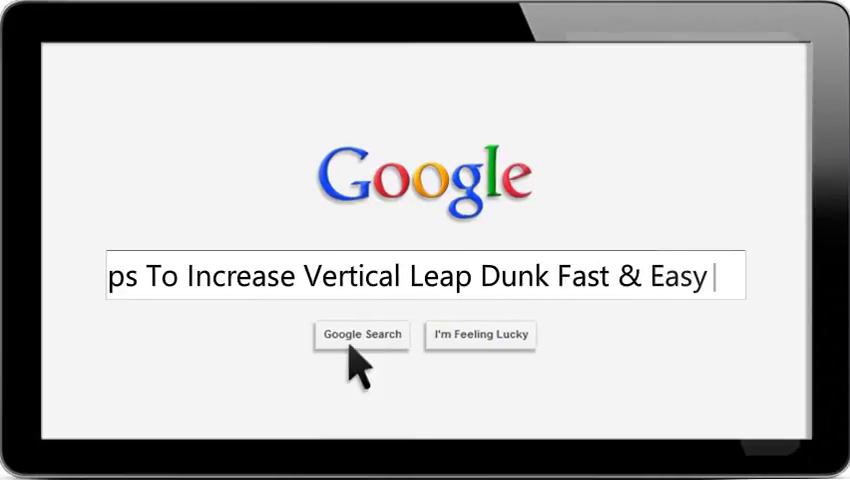
left_click(360, 336)
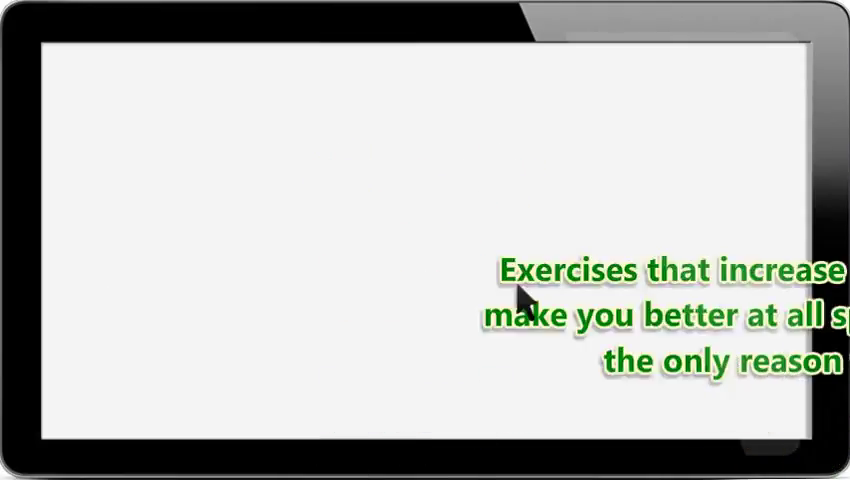